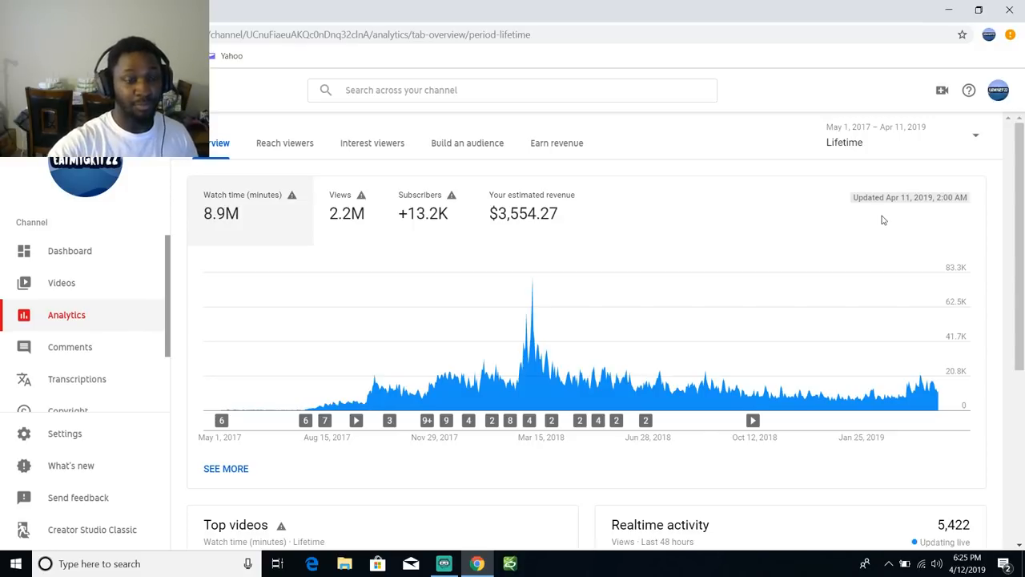
left_click(556, 142)
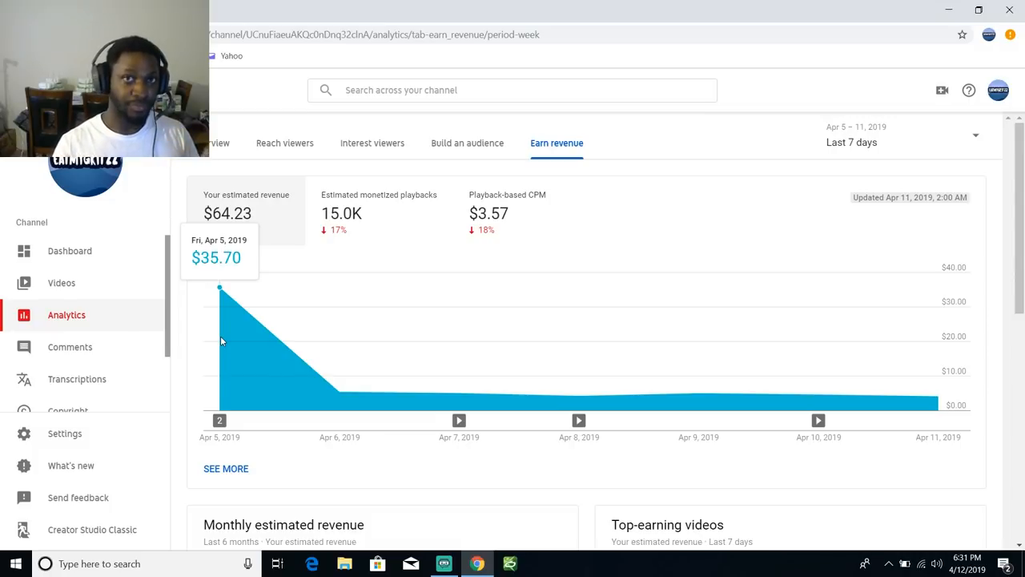
scroll("down", 3)
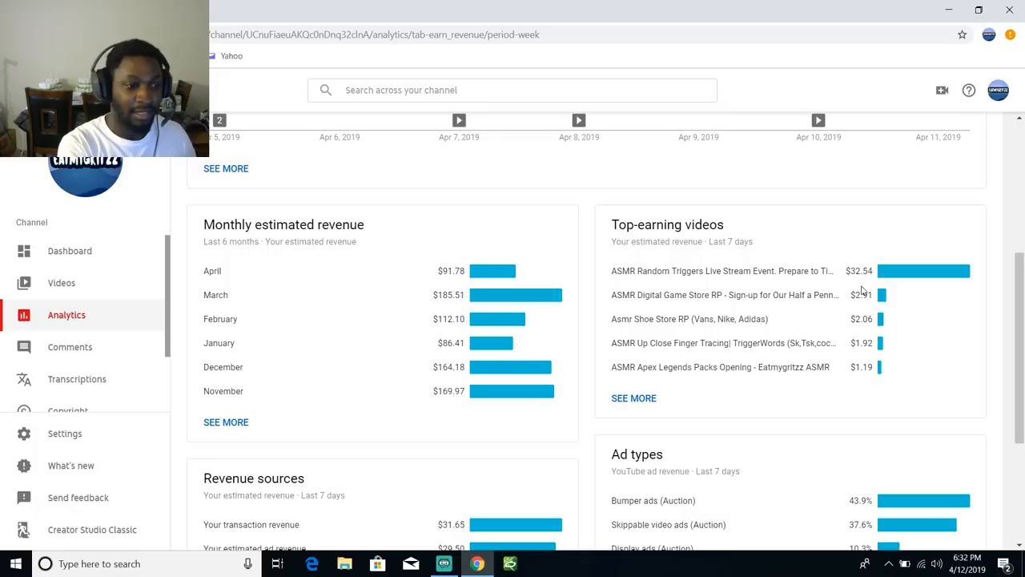